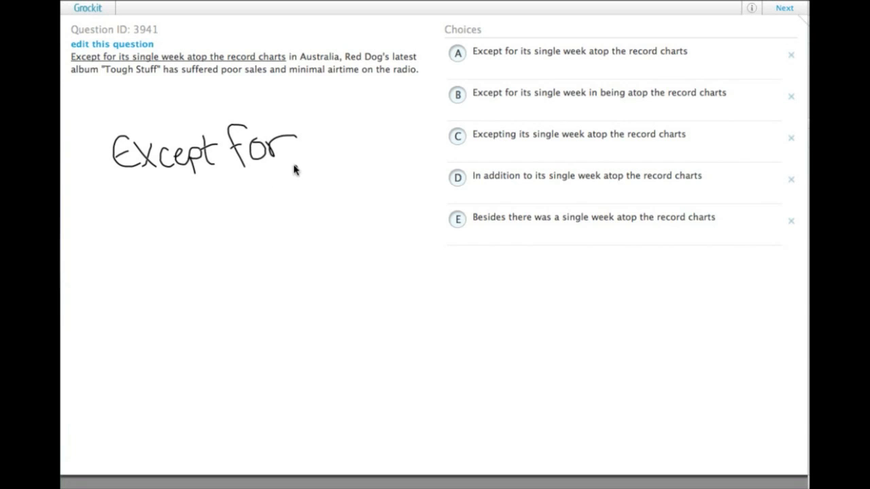
Underline 'for' and add an underlined X so the note reads 'Except for X'.
{"action": "left_click_drag", "start_coordinate": [313, 147], "coordinate": [361, 177]}
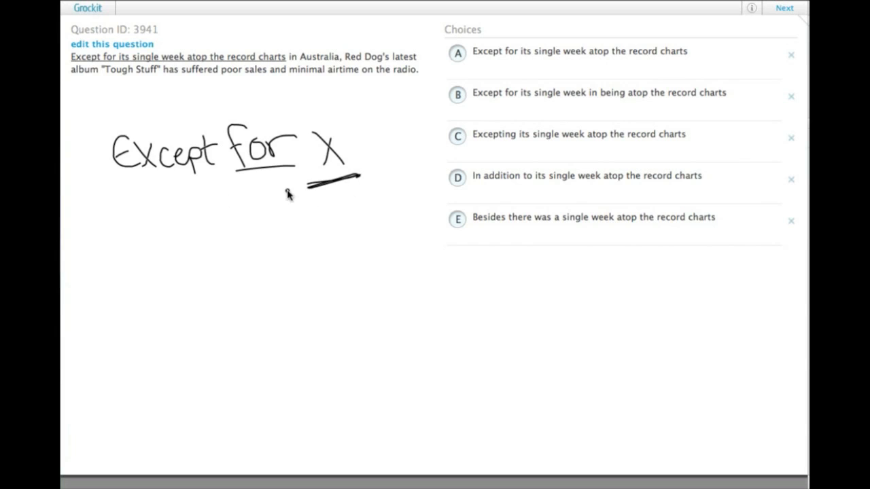
{"action": "mouse_move", "coordinate": [303, 196]}
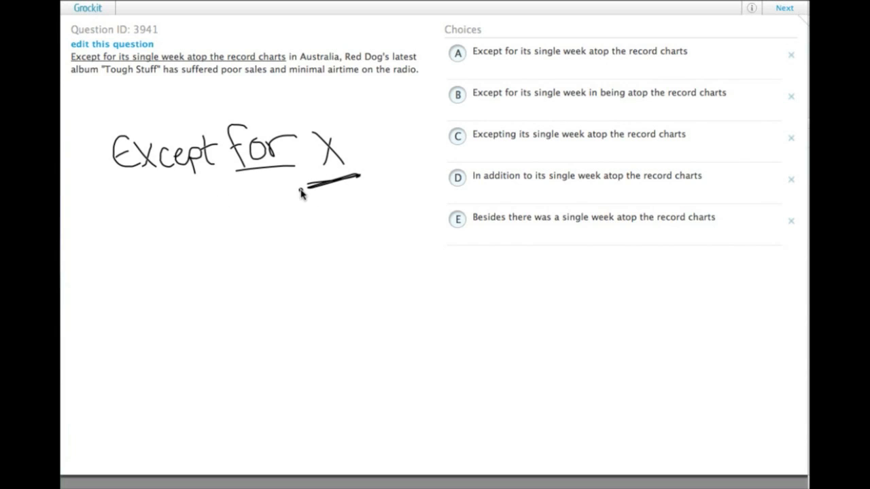
Draw parentheses around 'in being' in answer choice B.
{"action": "left_click", "coordinate": [578, 68]}
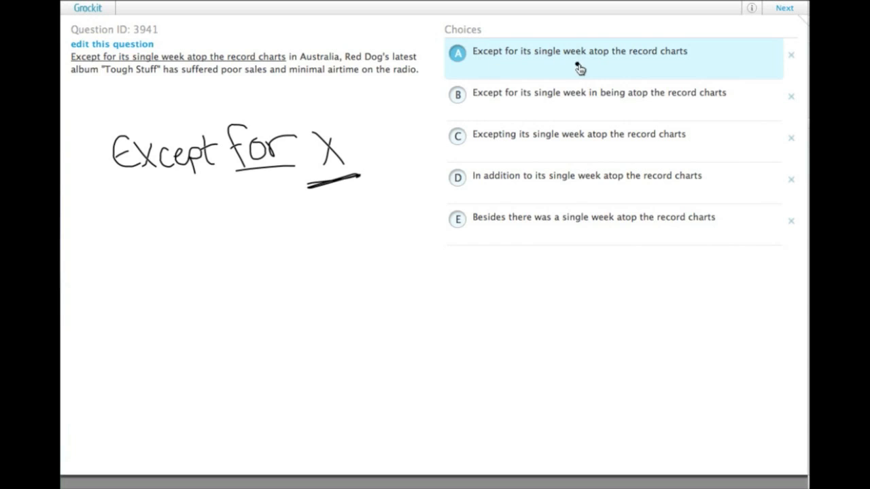
{"action": "mouse_move", "coordinate": [550, 70]}
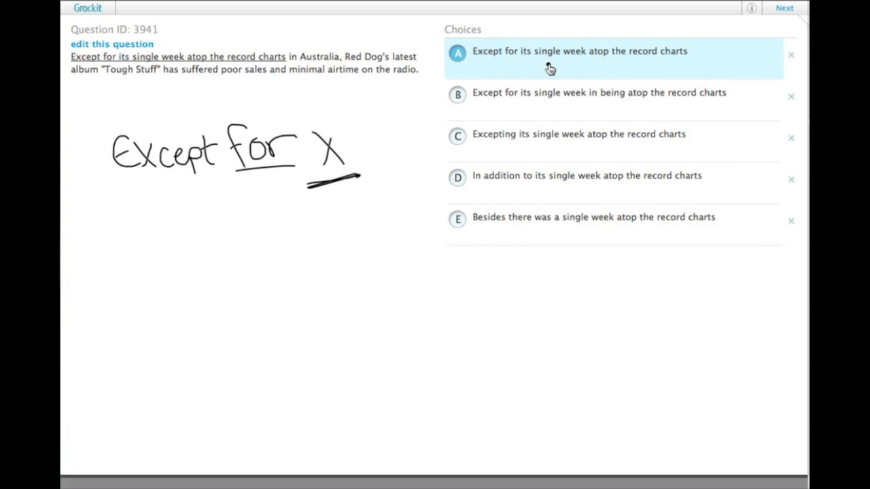
{"action": "mouse_move", "coordinate": [669, 76]}
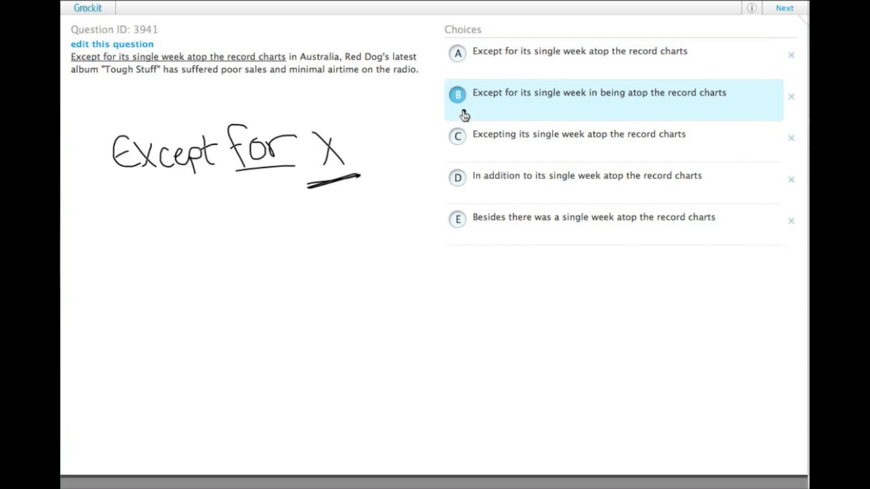
{"action": "mouse_move", "coordinate": [601, 109]}
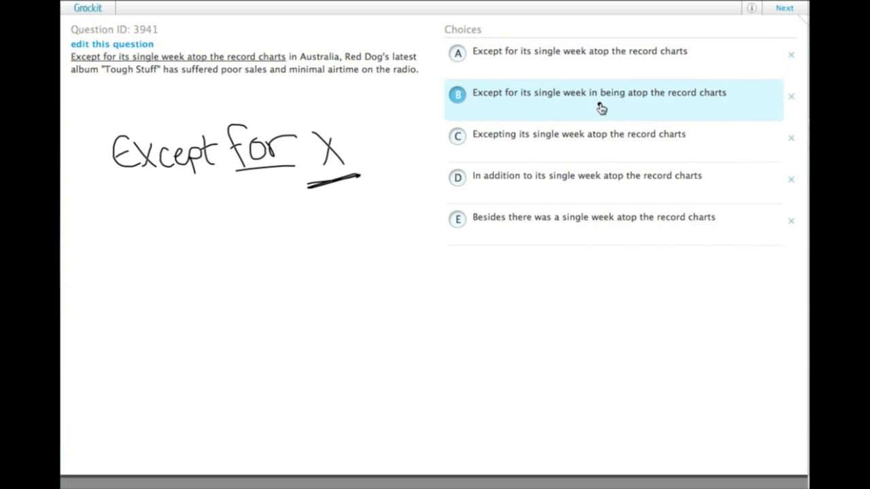
{"action": "mouse_move", "coordinate": [607, 99]}
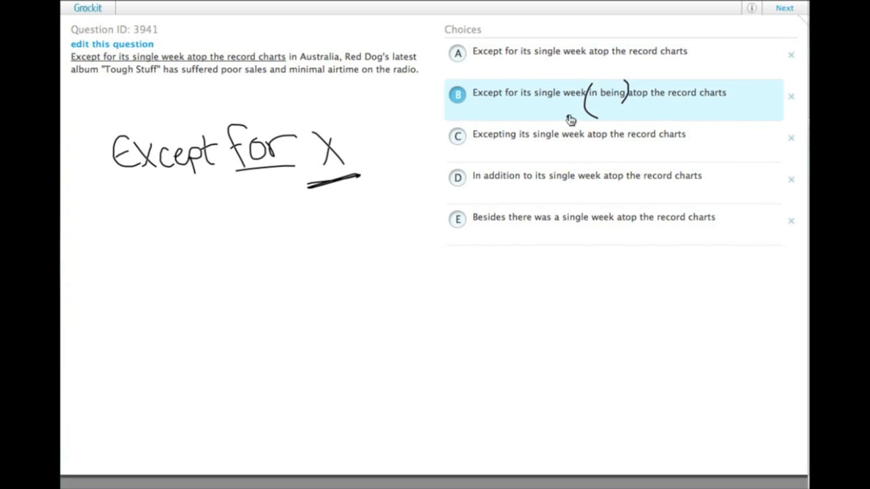
{"action": "mouse_move", "coordinate": [636, 99]}
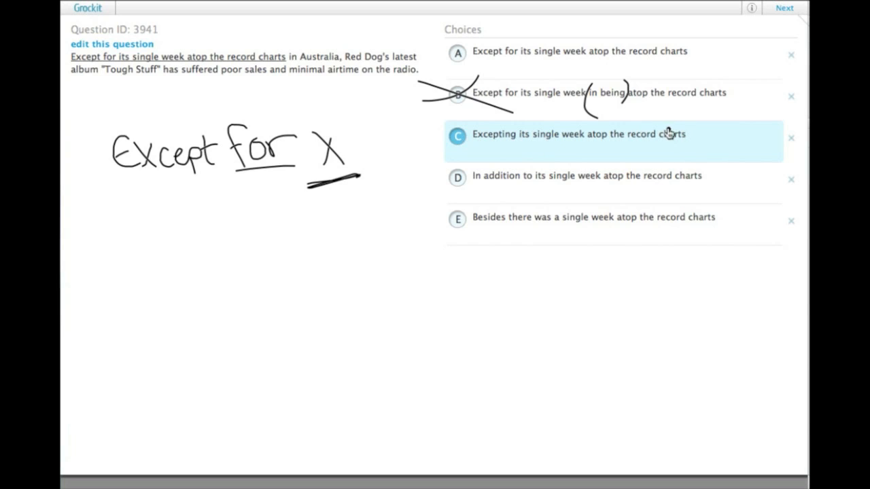
{"action": "mouse_move", "coordinate": [677, 129]}
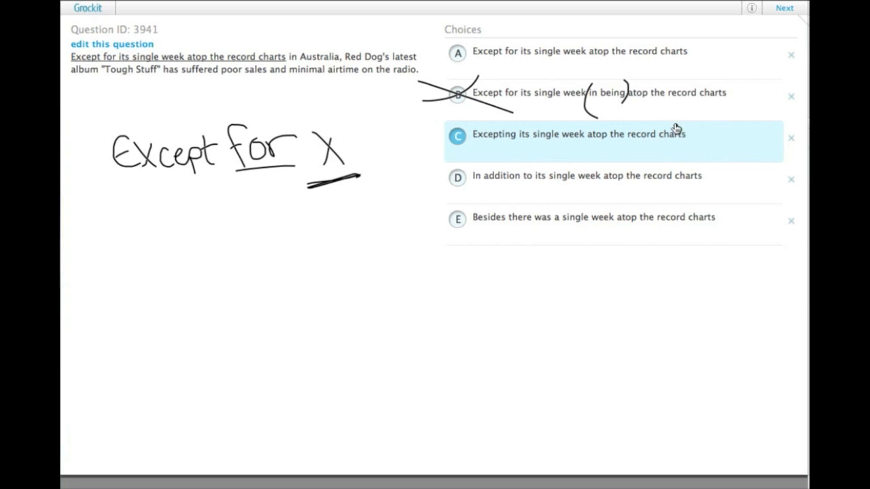
Strike an X over choice B's letter and scribble through choice C to eliminate both.
{"action": "left_click", "coordinate": [598, 92]}
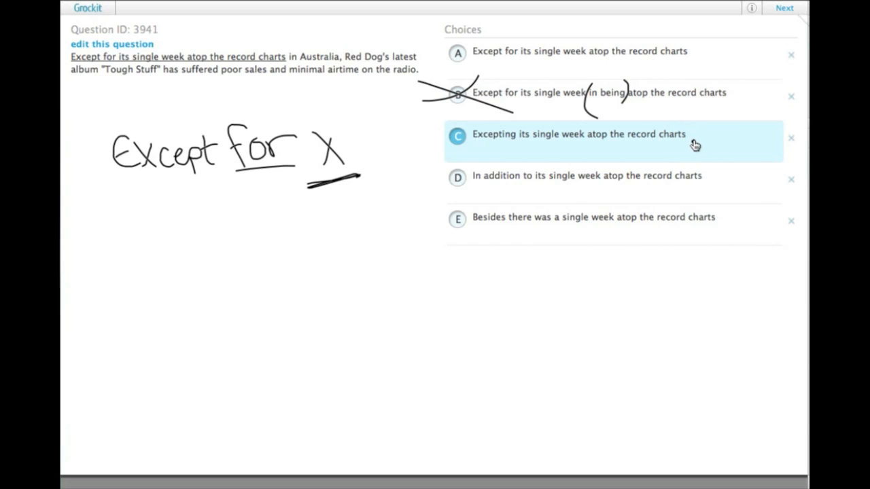
{"action": "mouse_move", "coordinate": [673, 157]}
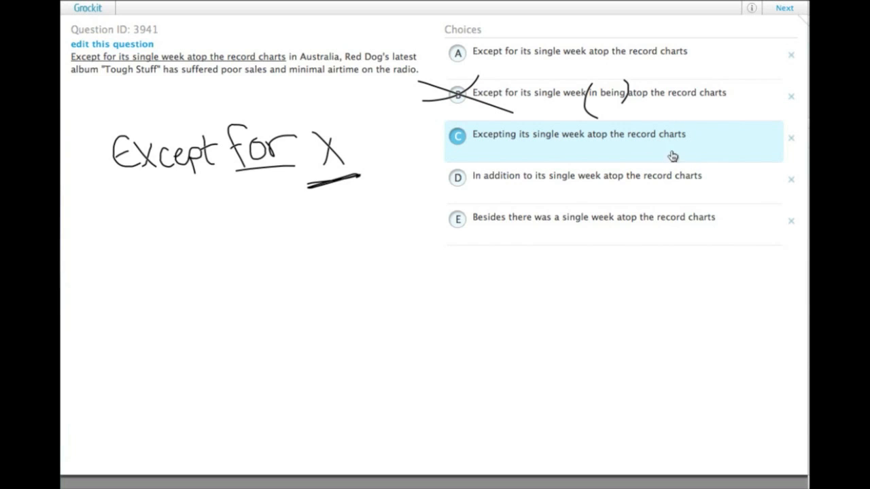
{"action": "left_click_drag", "start_coordinate": [516, 143], "coordinate": [687, 143]}
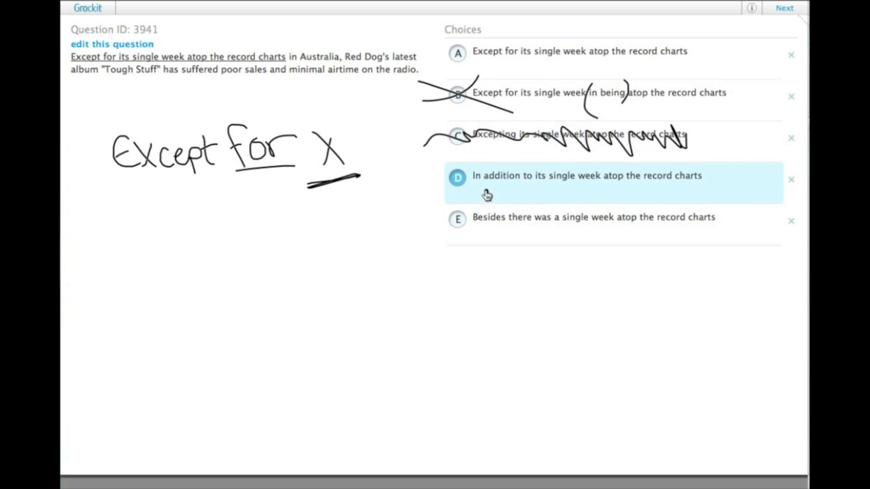
{"action": "mouse_move", "coordinate": [604, 197]}
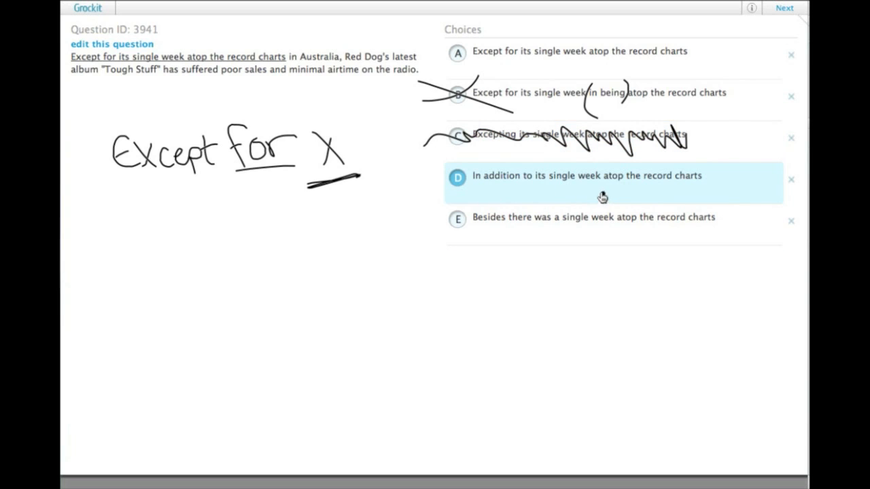
{"action": "mouse_move", "coordinate": [514, 193]}
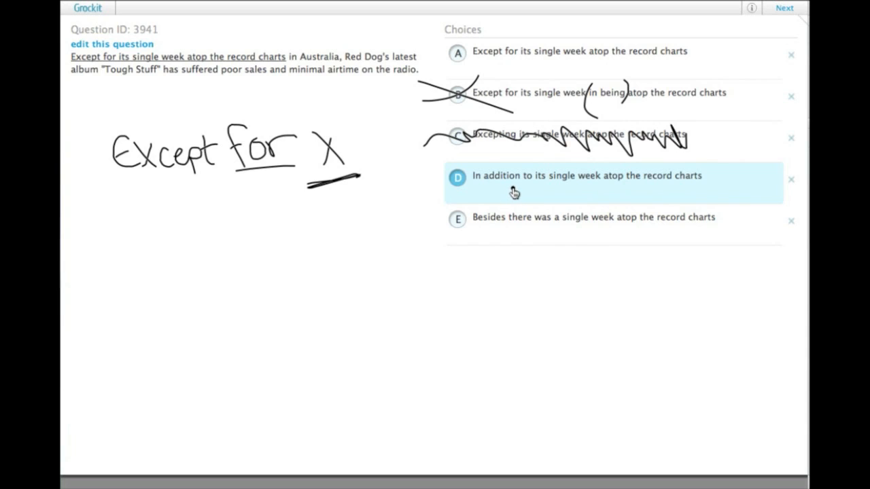